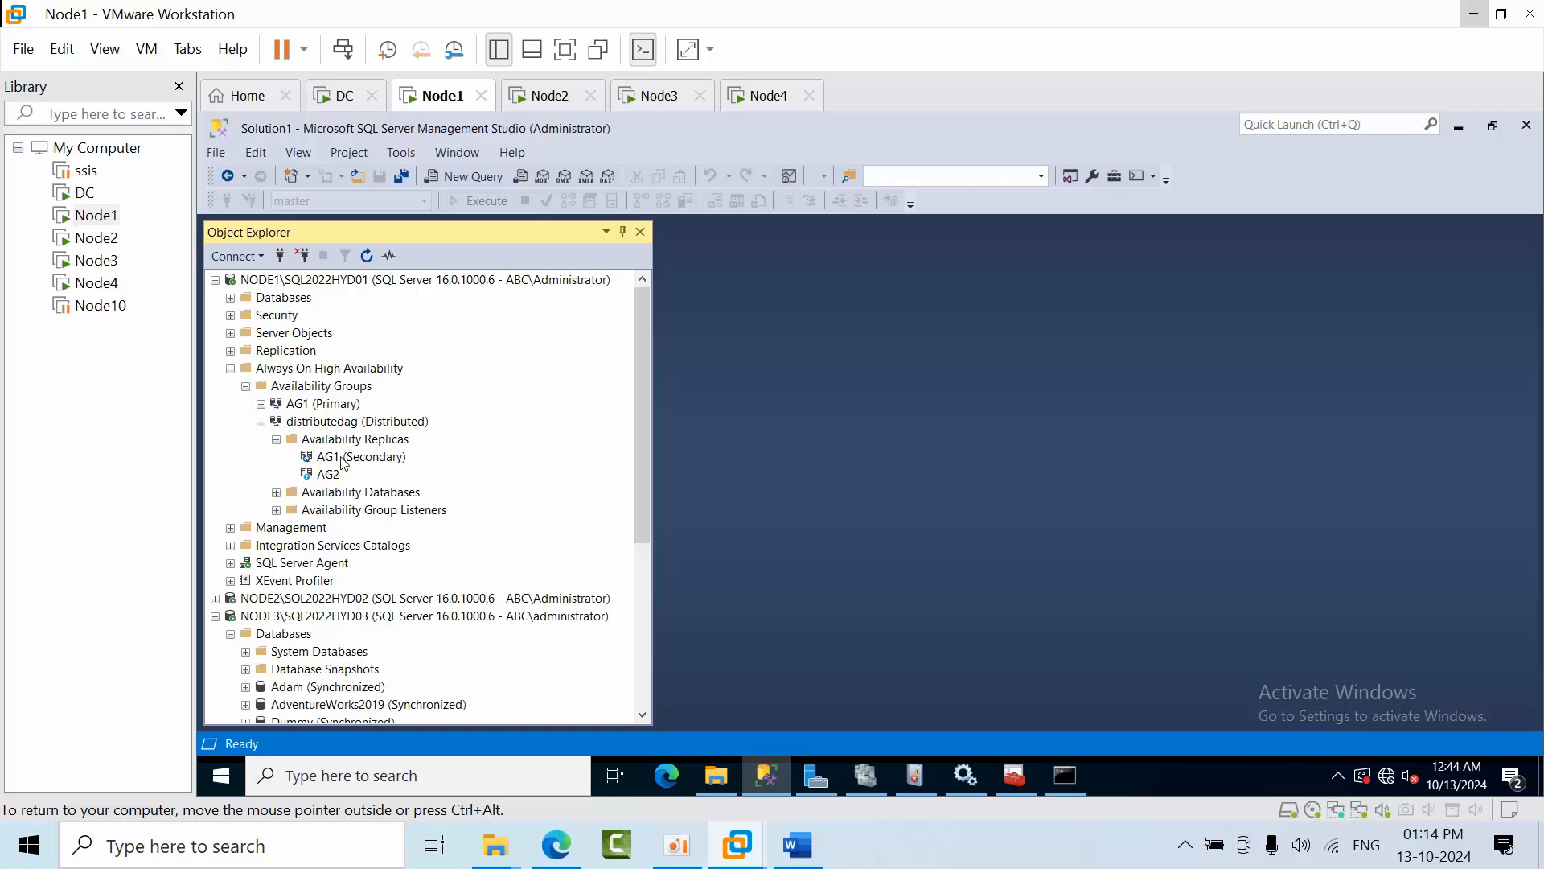
# Inspect distributedag's AG1 replica under NODE1, then select the NODE3 server instance
pyautogui.click(360, 455)
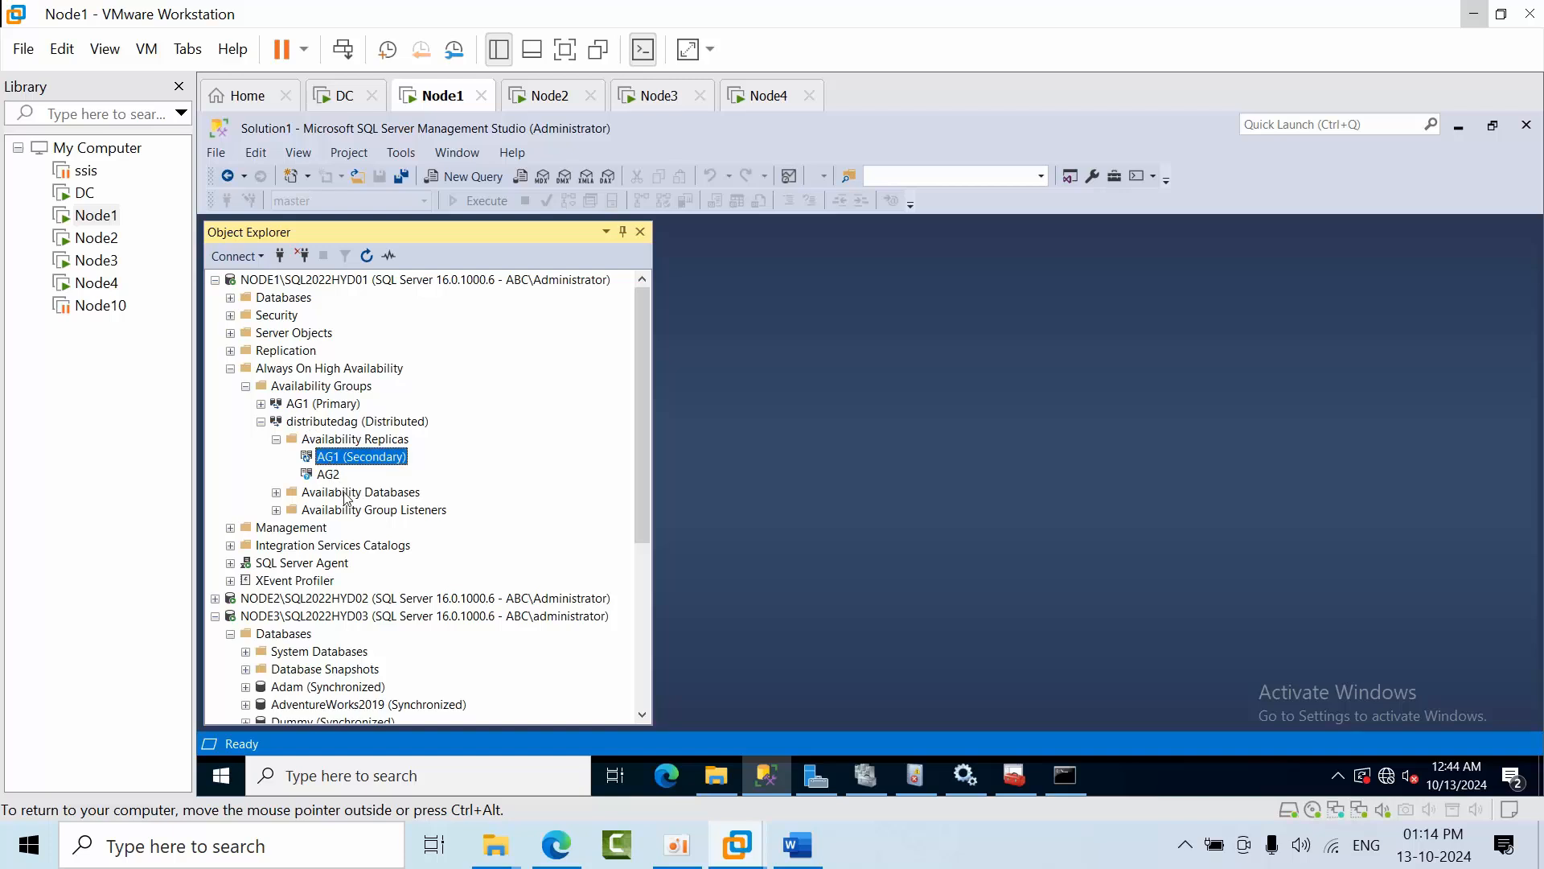
pyautogui.scroll(-3)
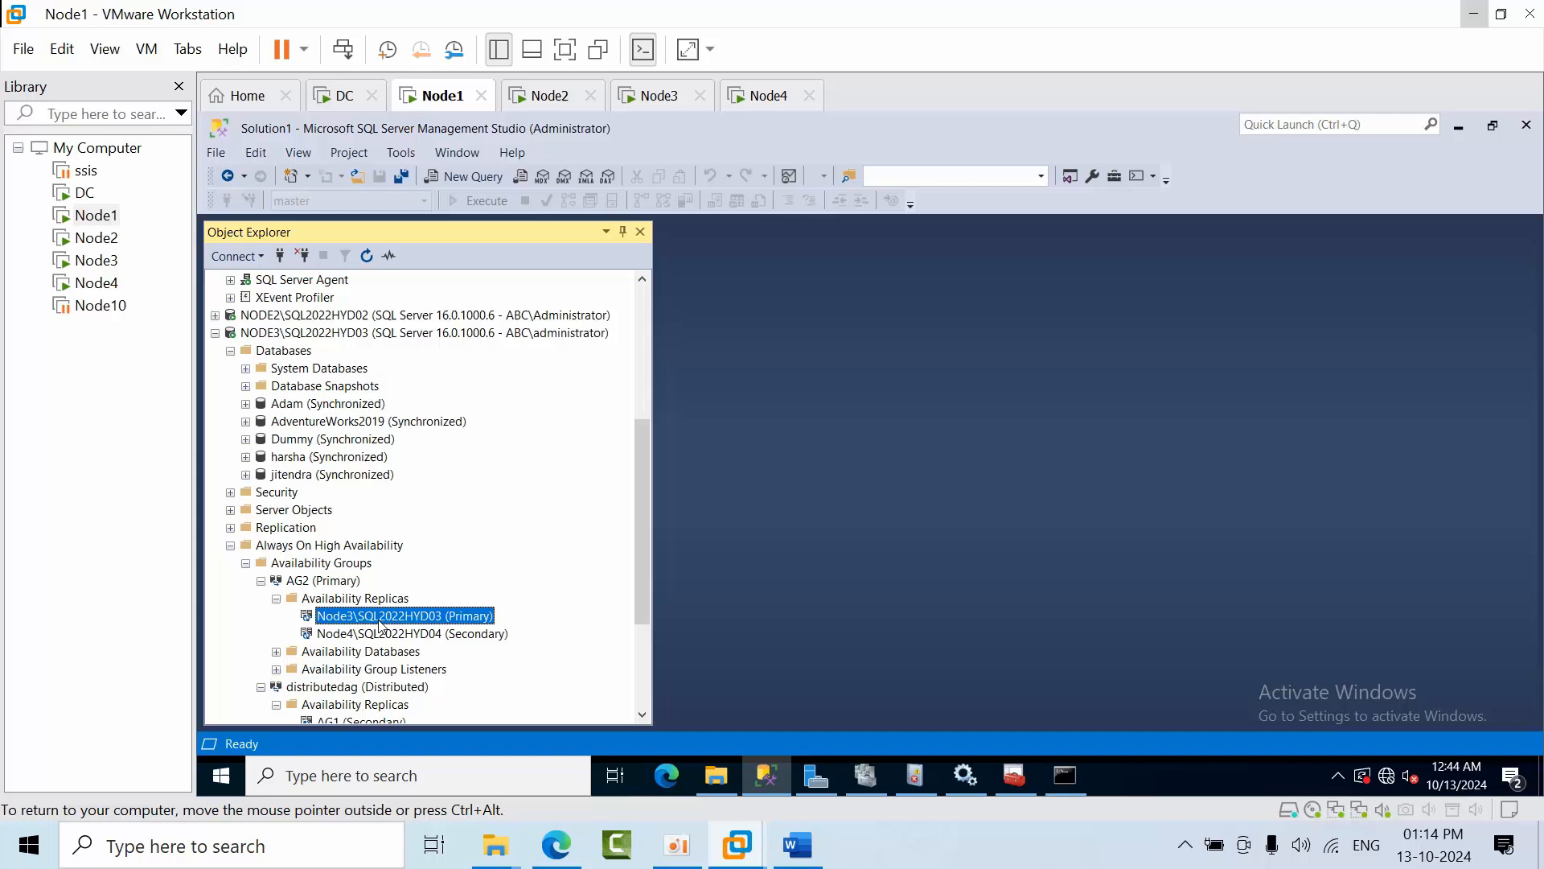
pyautogui.click(423, 332)
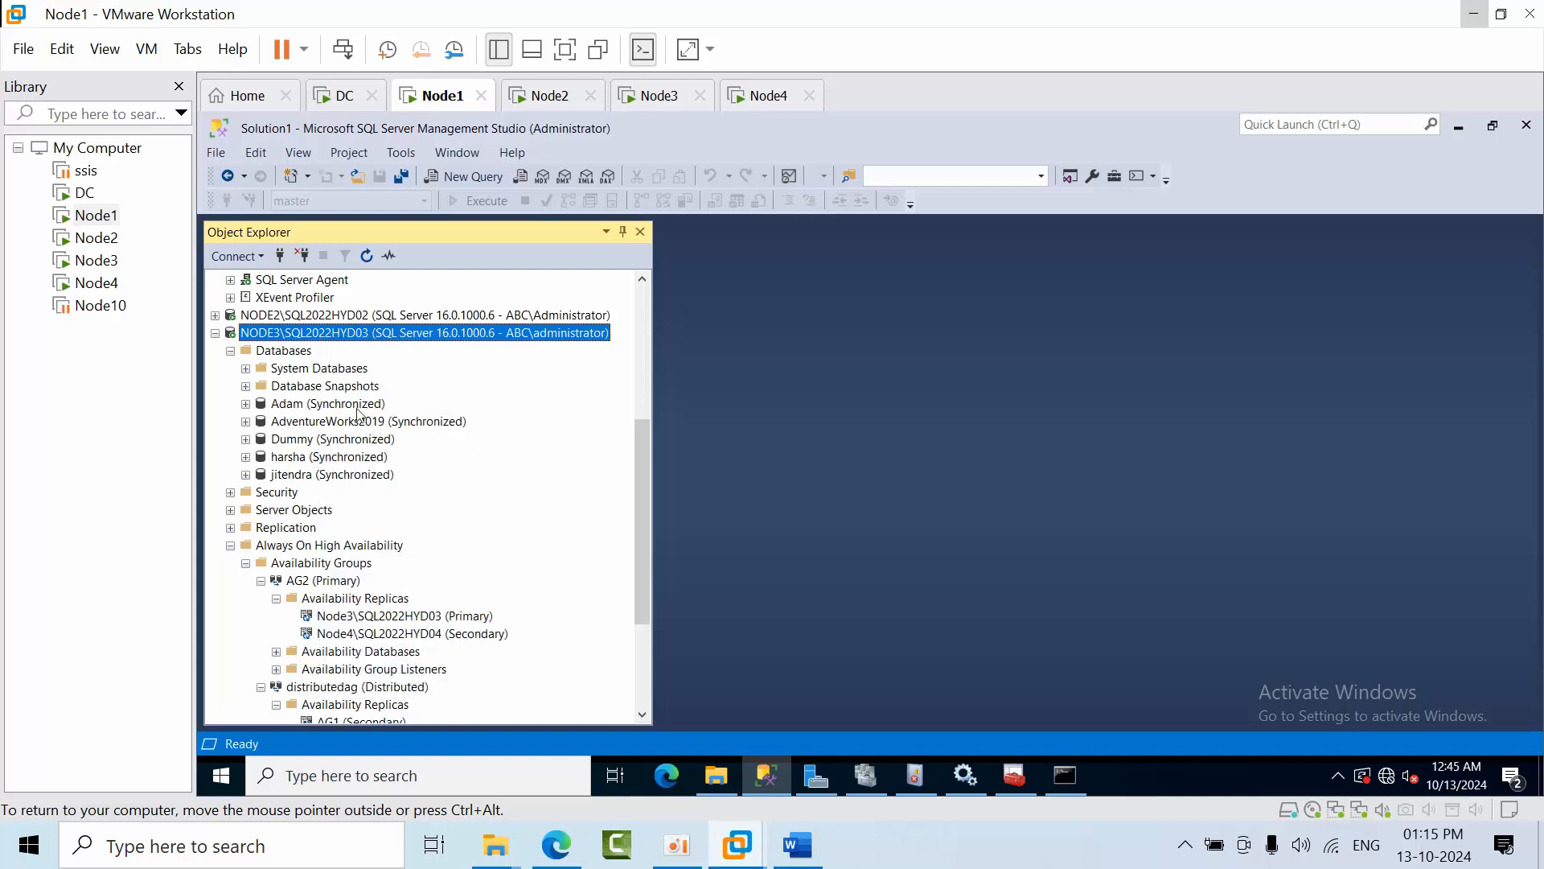
# Run DROP AVAILABILITY GROUP [distributedag] in a new query on NODE3
pyautogui.click(471, 177)
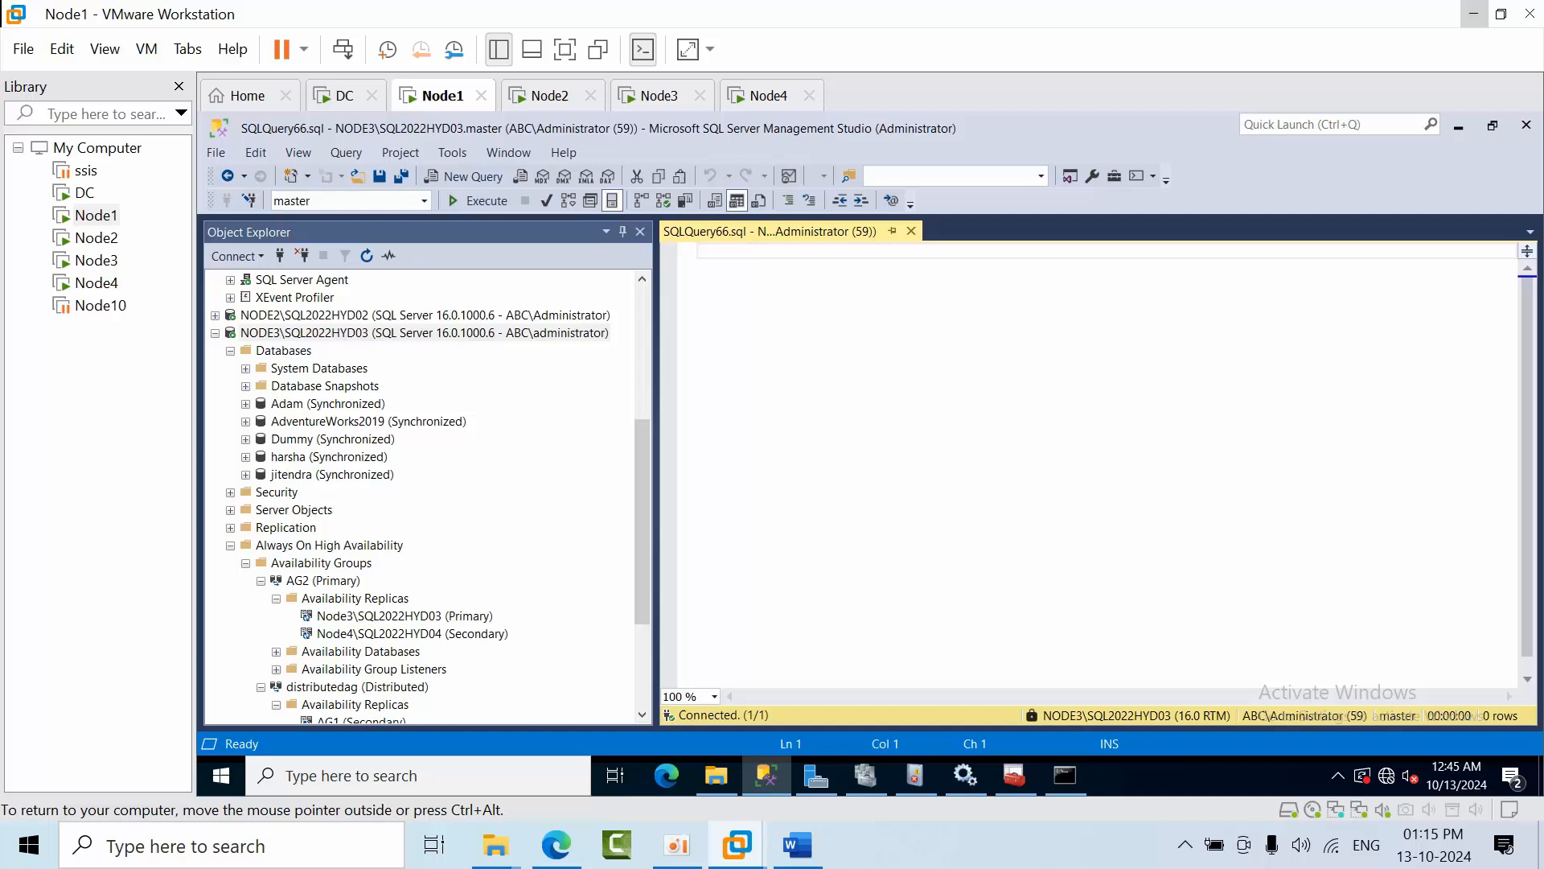
pyautogui.write('DROP AVAILABILITY GROUP [distributedag]')
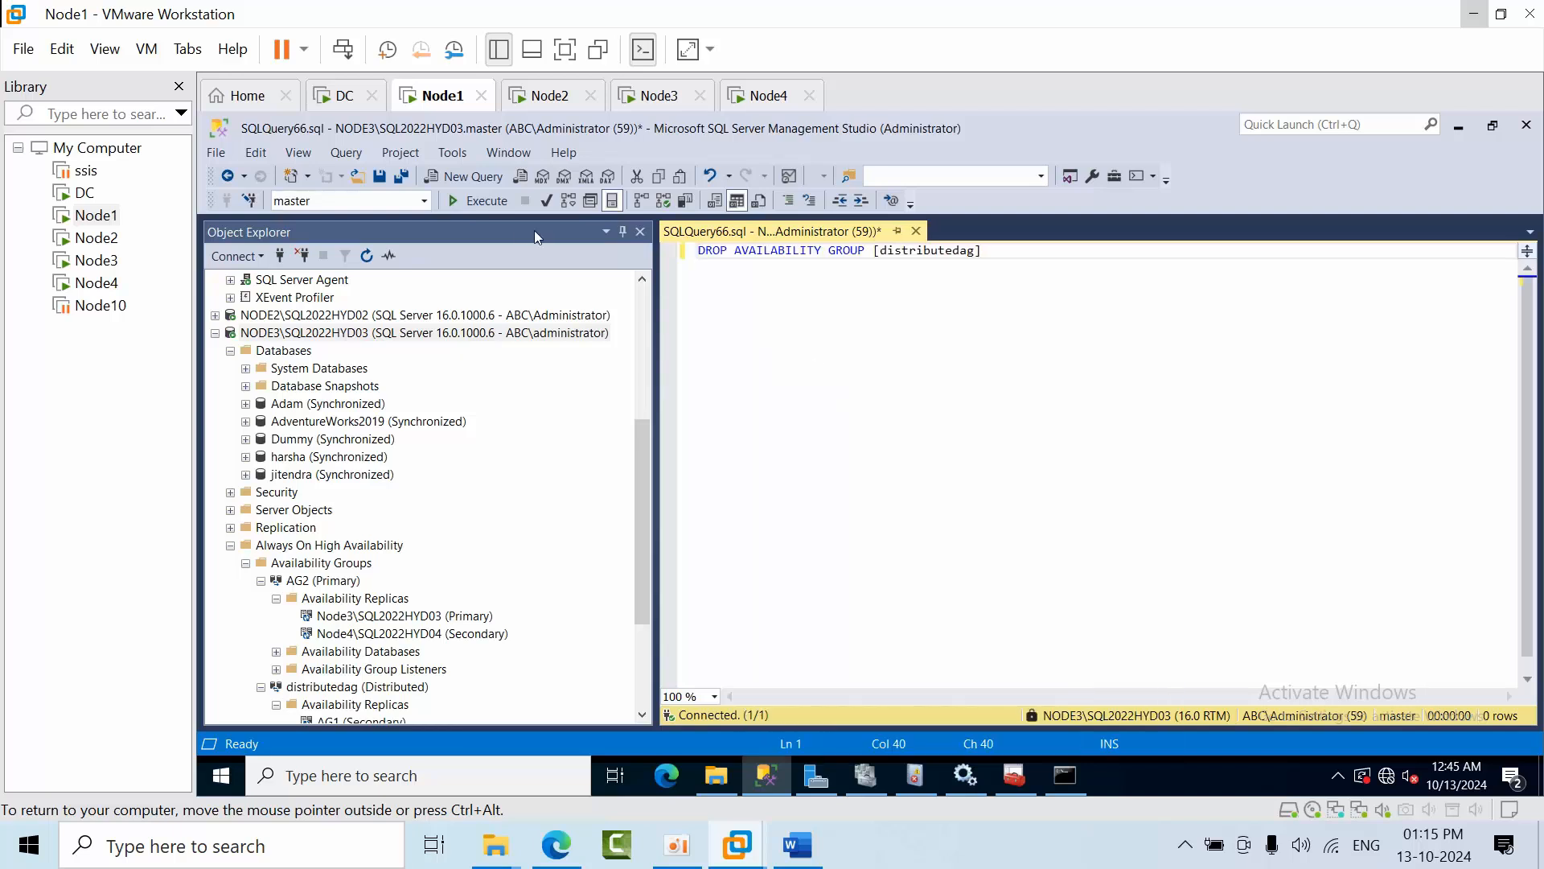
pyautogui.click(476, 201)
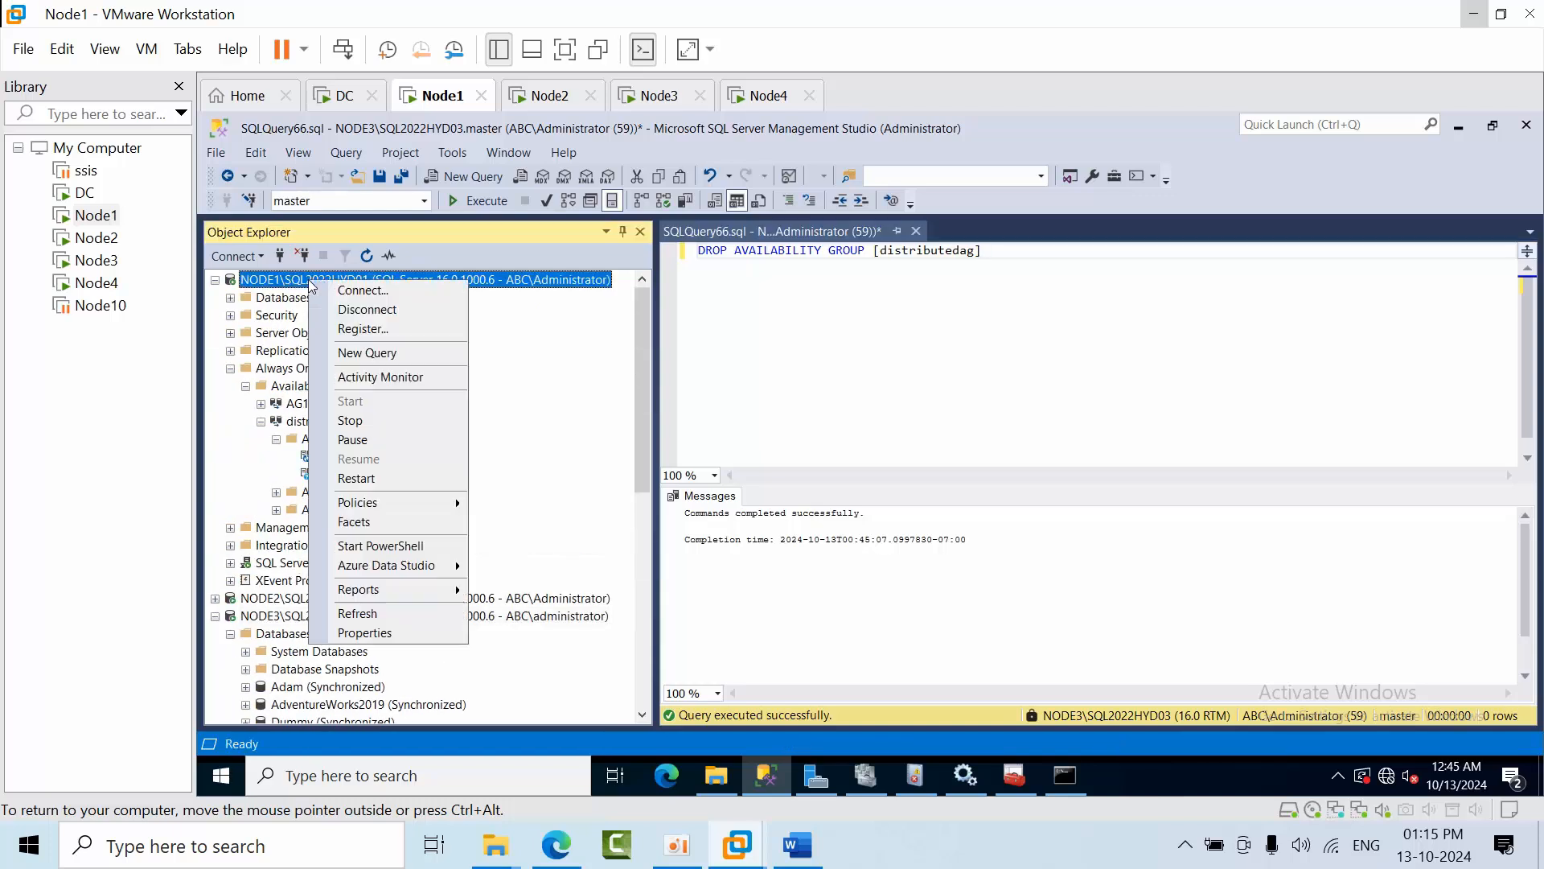
# Run DROP AVAILABILITY GROUP [distributedag] in a new query on NODE1, returning to the NODE3 results
pyautogui.click(367, 353)
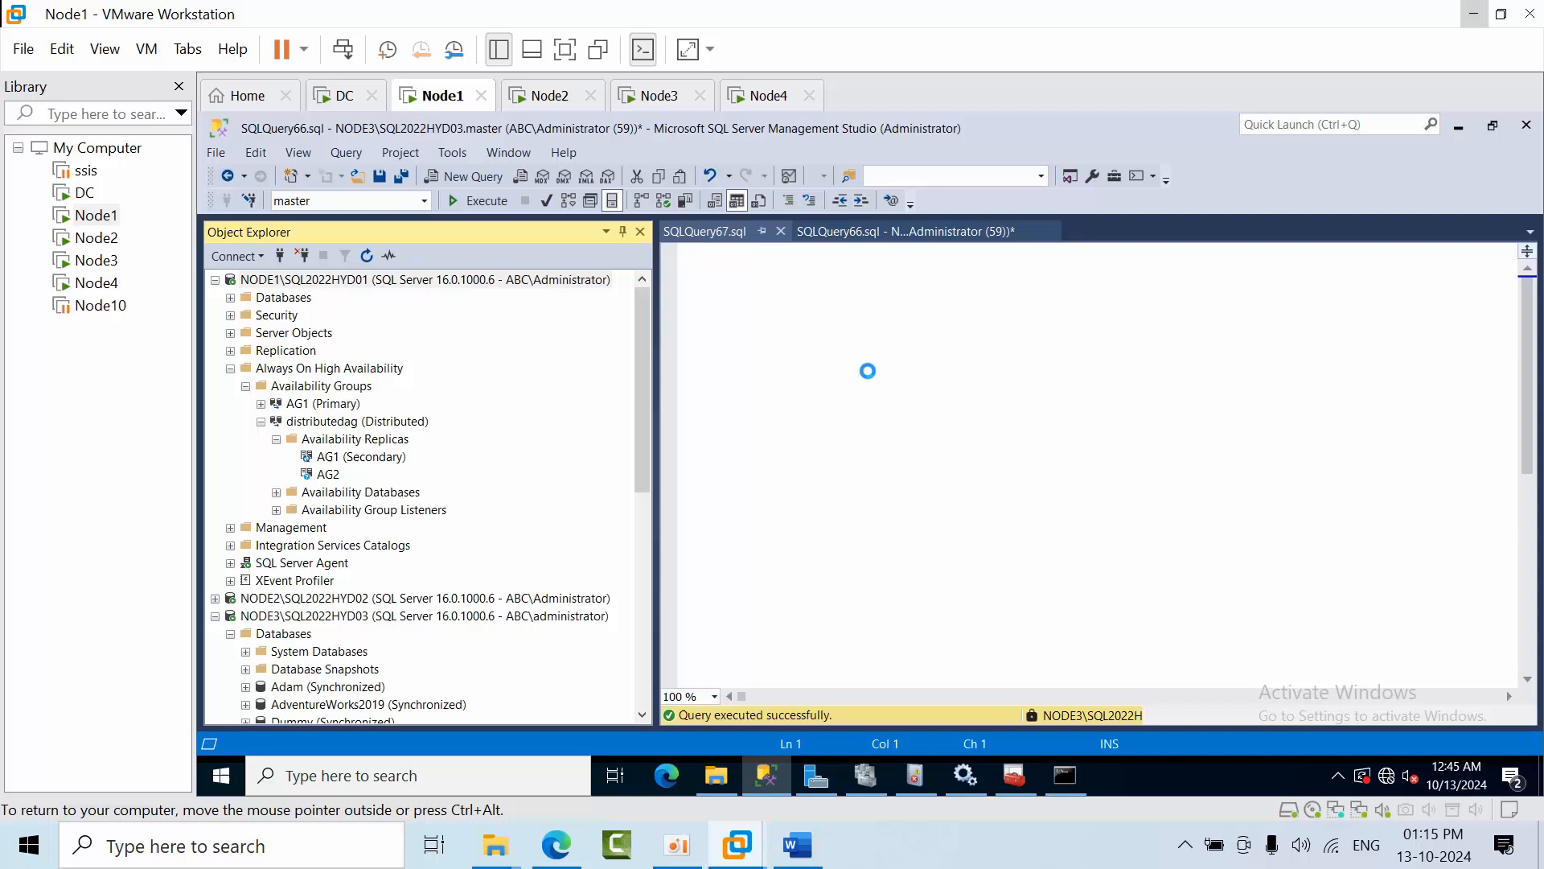
pyautogui.click(705, 230)
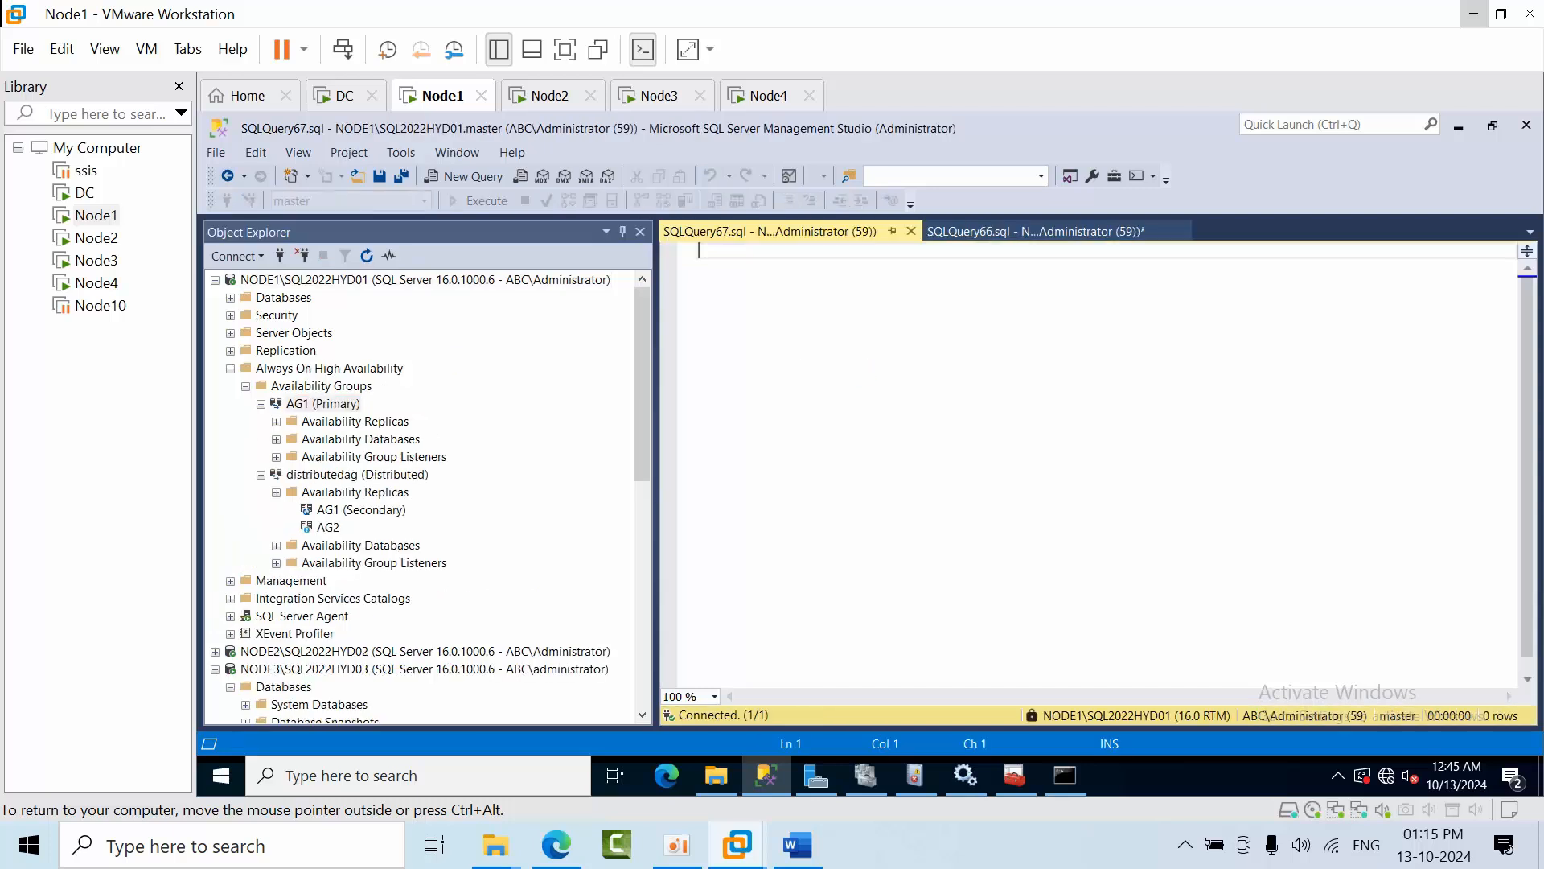
pyautogui.write('DROP AVAILABILITY GROUP [distributedag]')
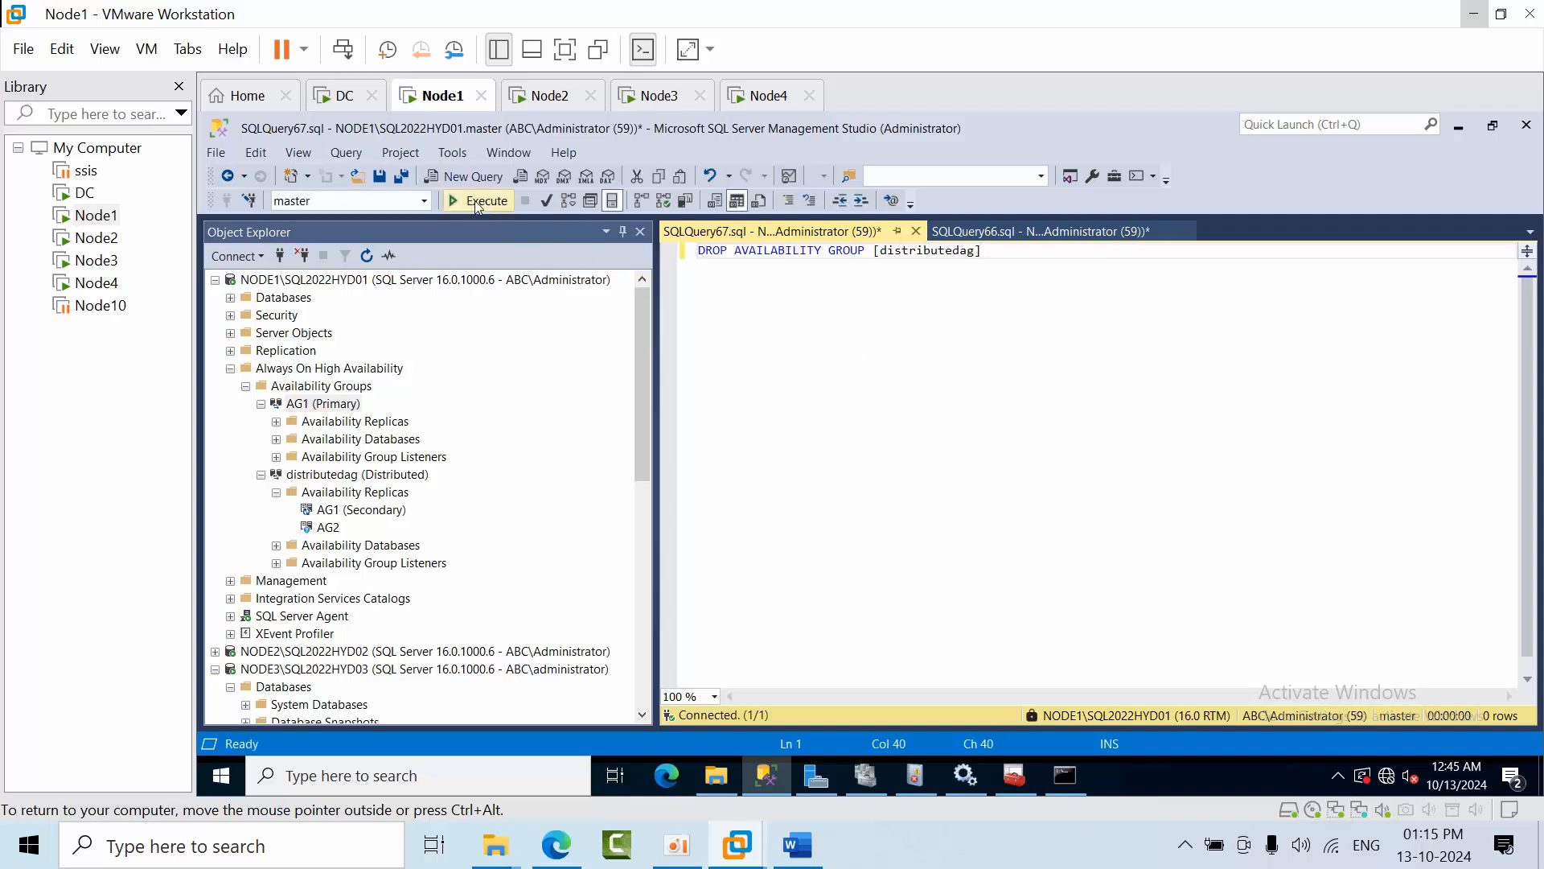
pyautogui.click(478, 201)
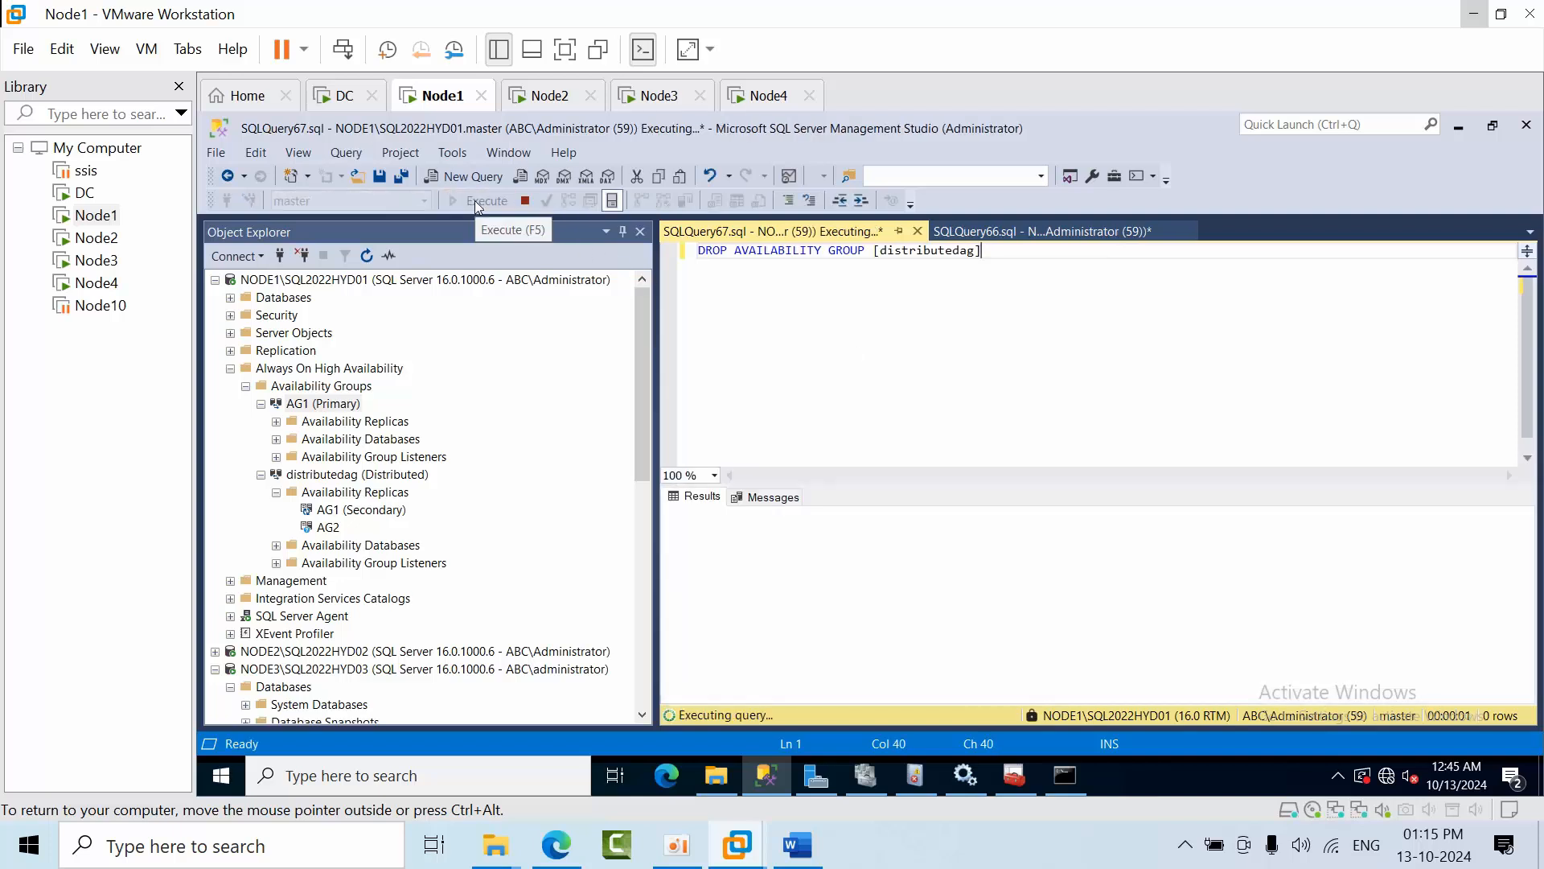
pyautogui.moveTo(894, 383)
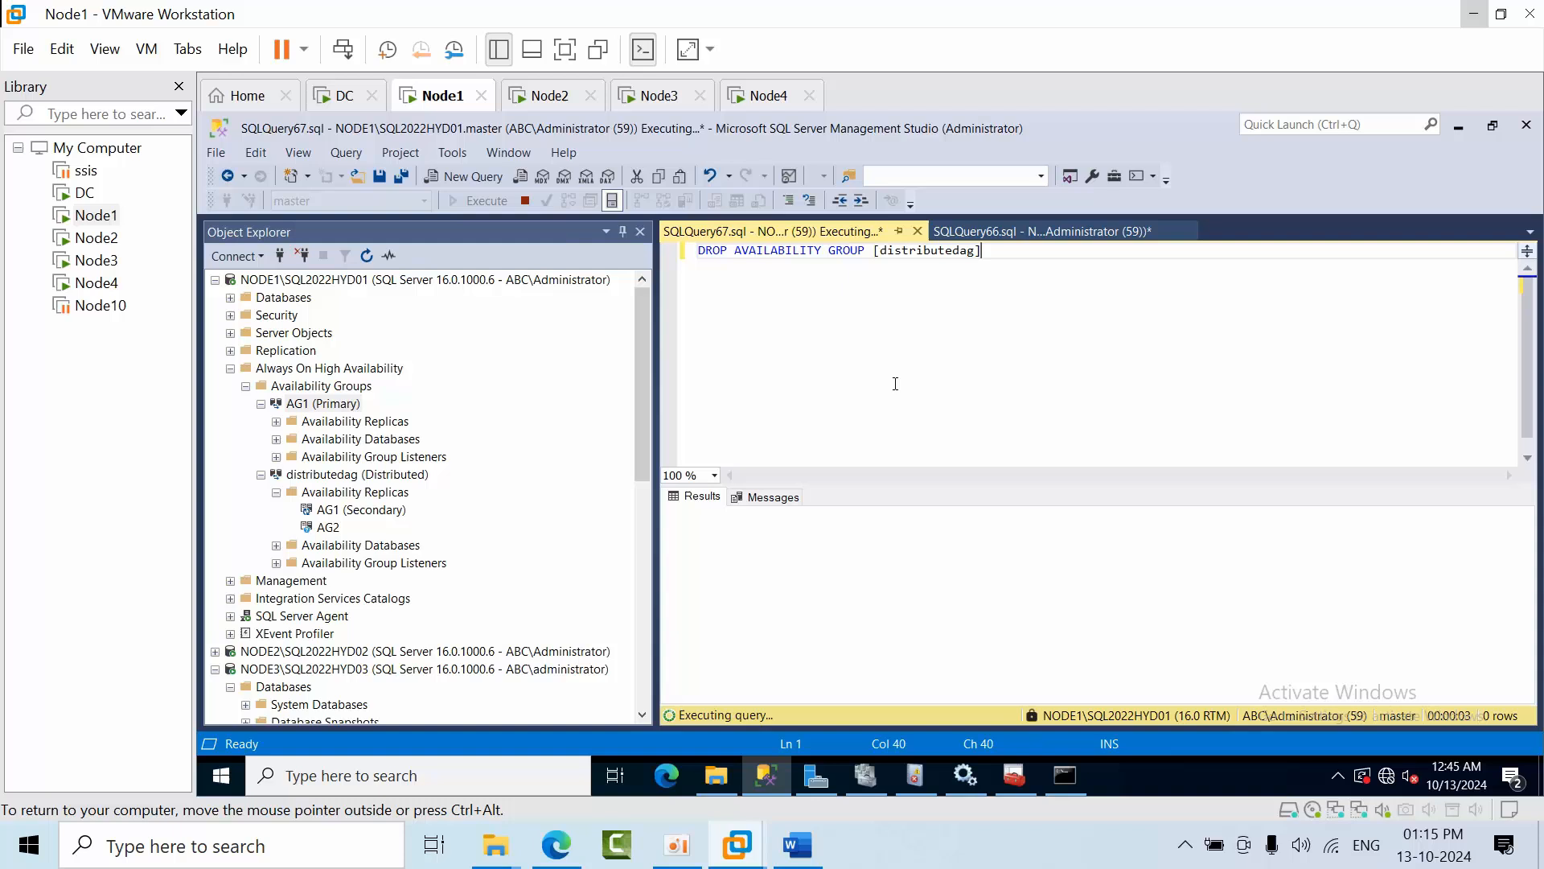
pyautogui.click(1035, 230)
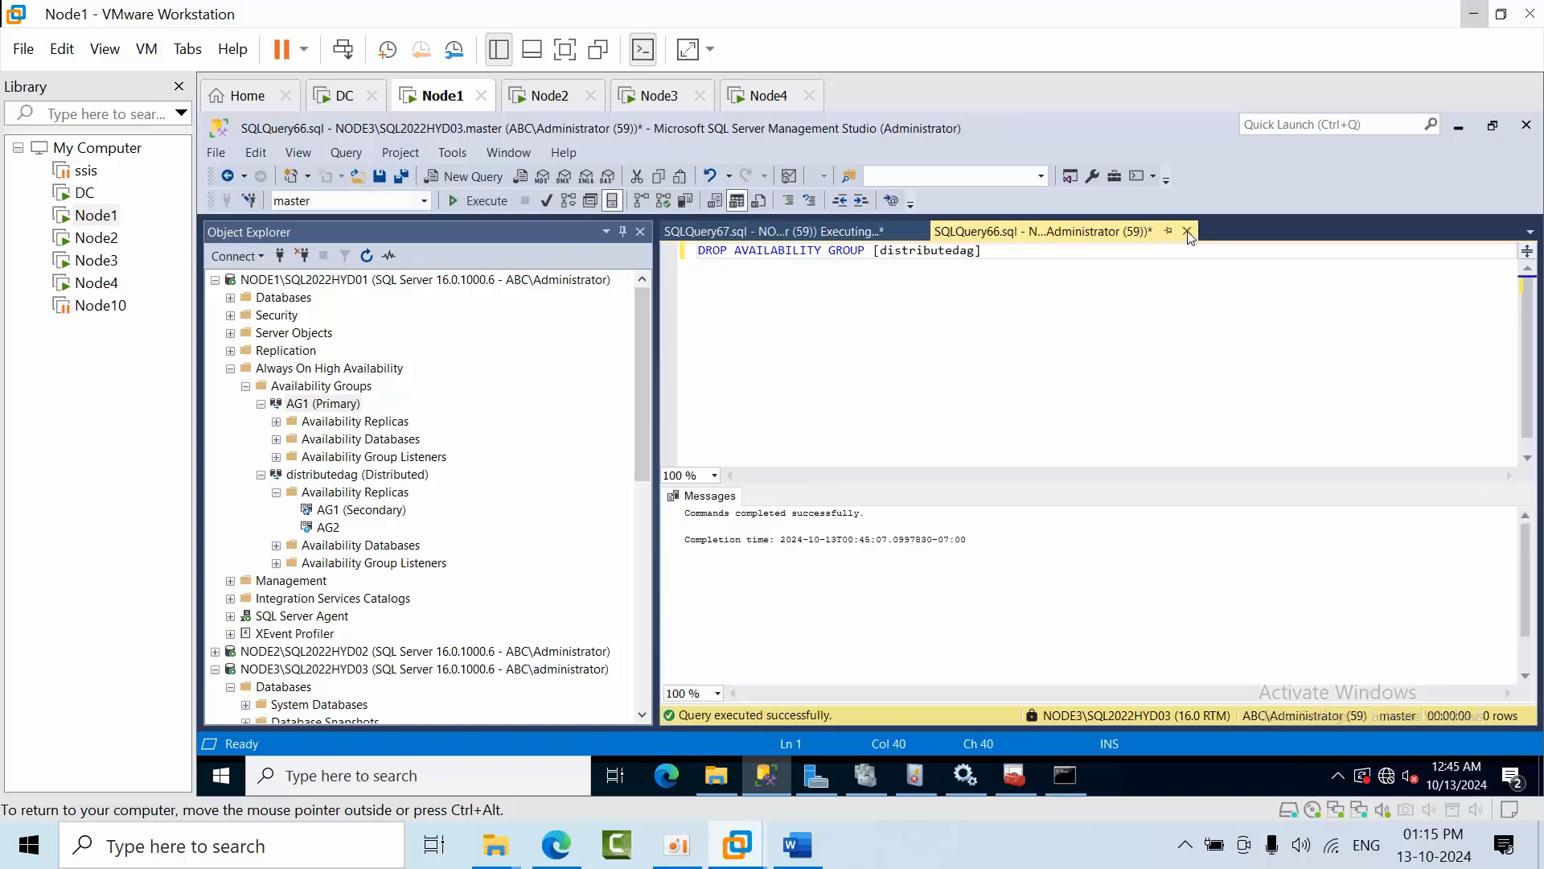
# Check the NODE1 drop result against distributedag in its tree, then collapse the NODE1 branch
pyautogui.click(770, 230)
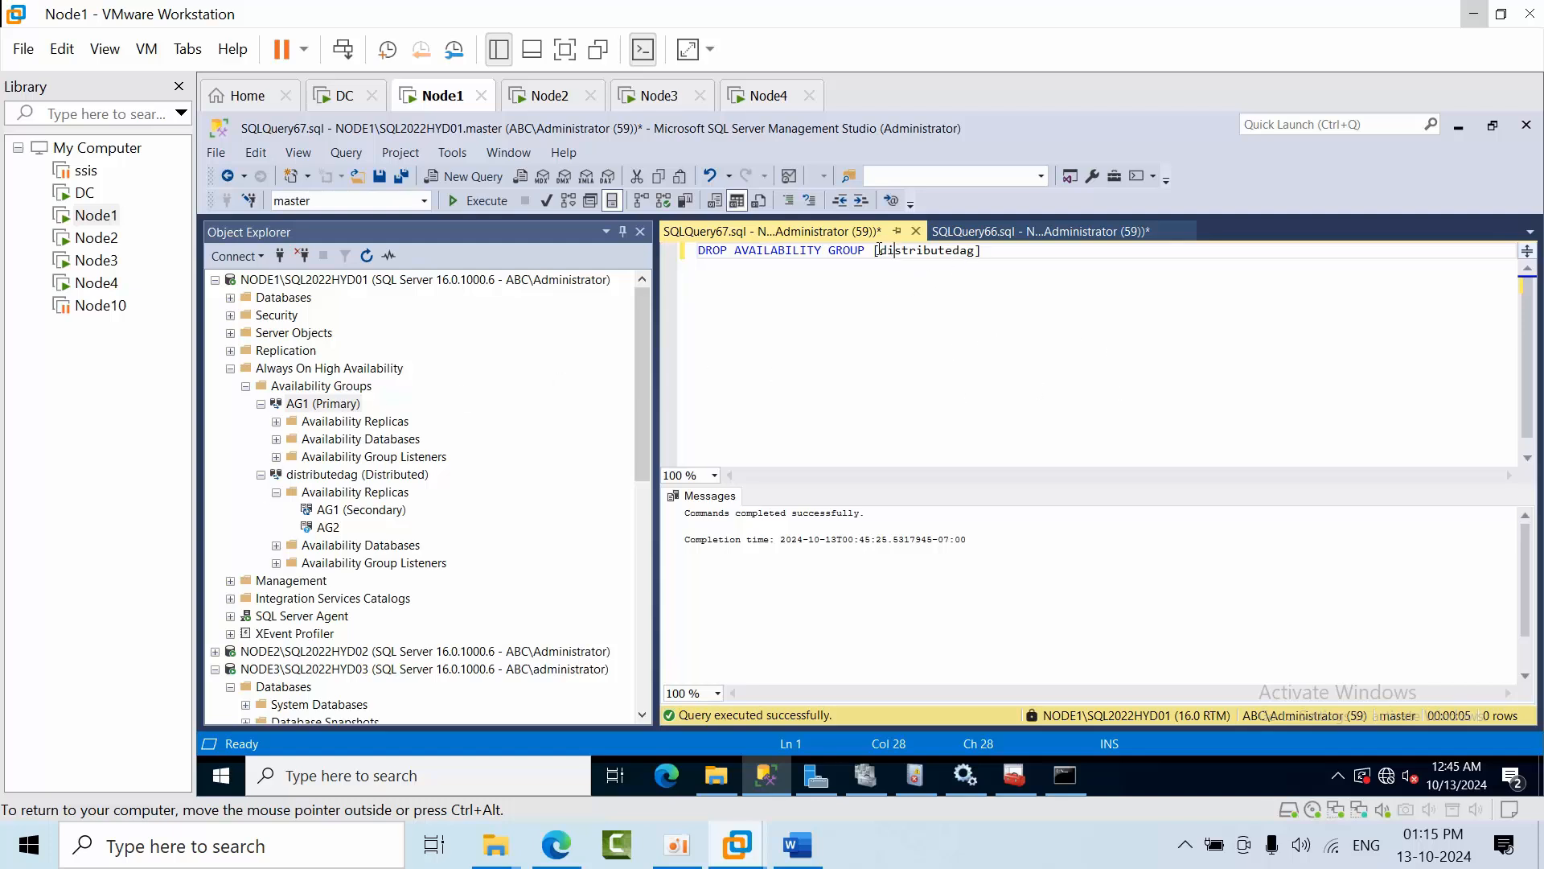
pyautogui.doubleClick(923, 251)
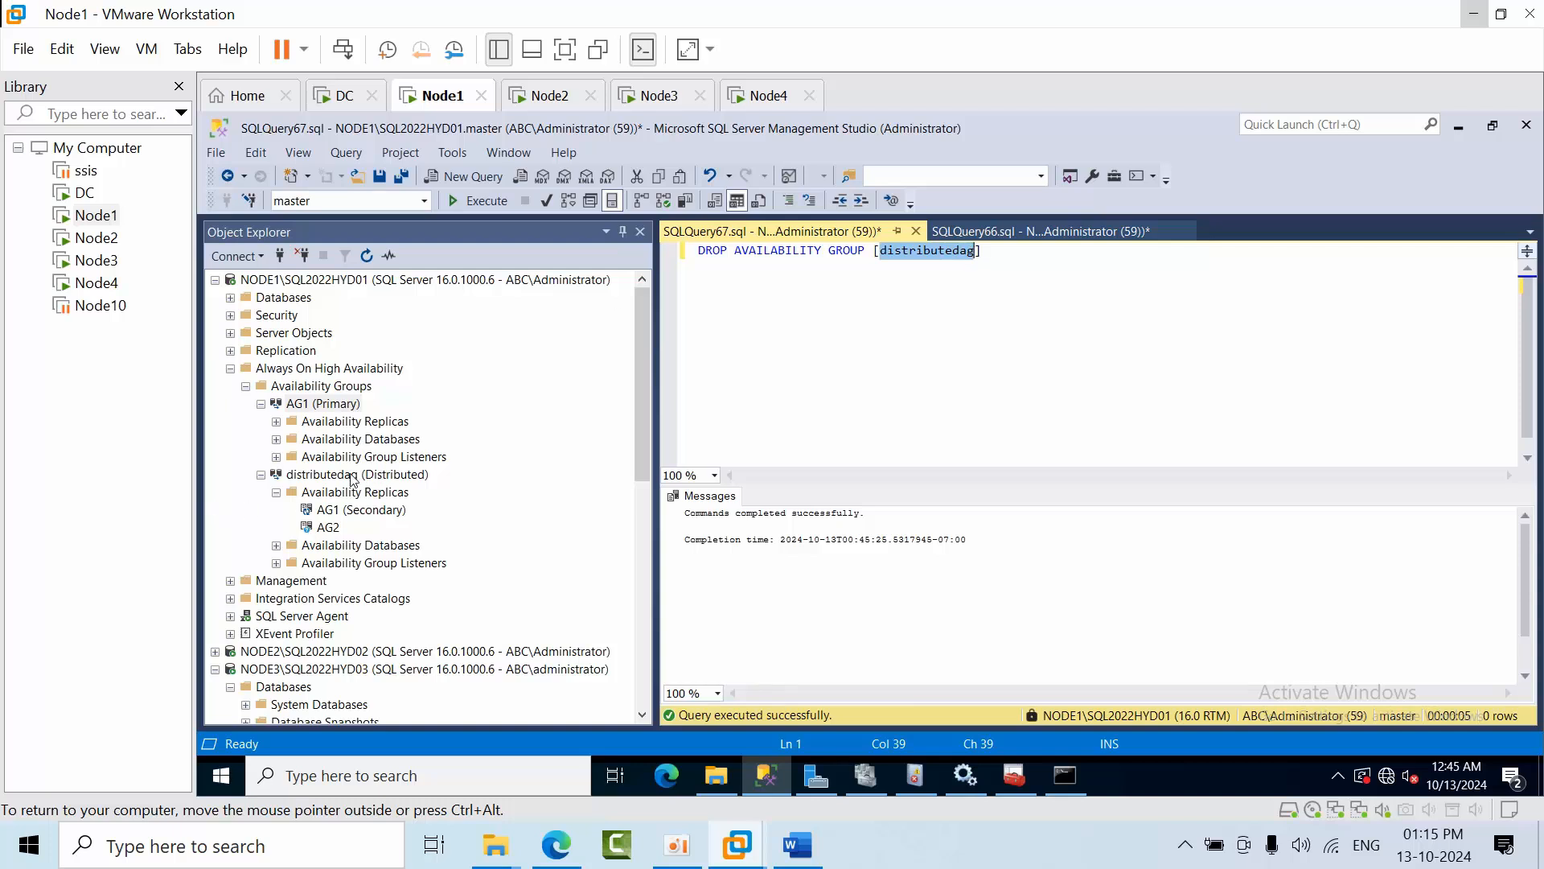
pyautogui.click(356, 473)
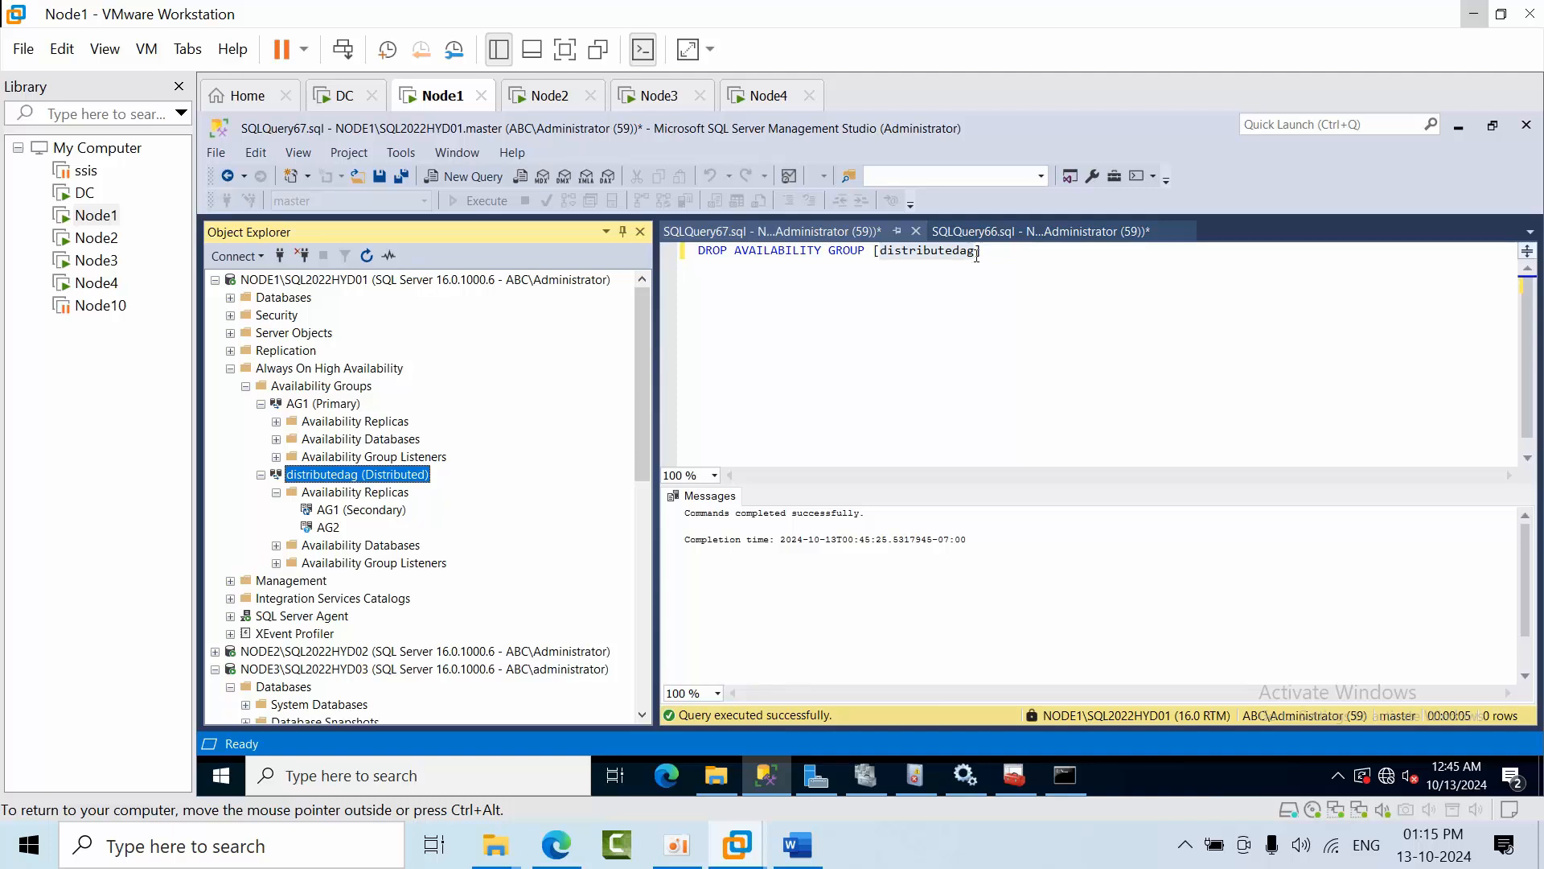
pyautogui.click(933, 337)
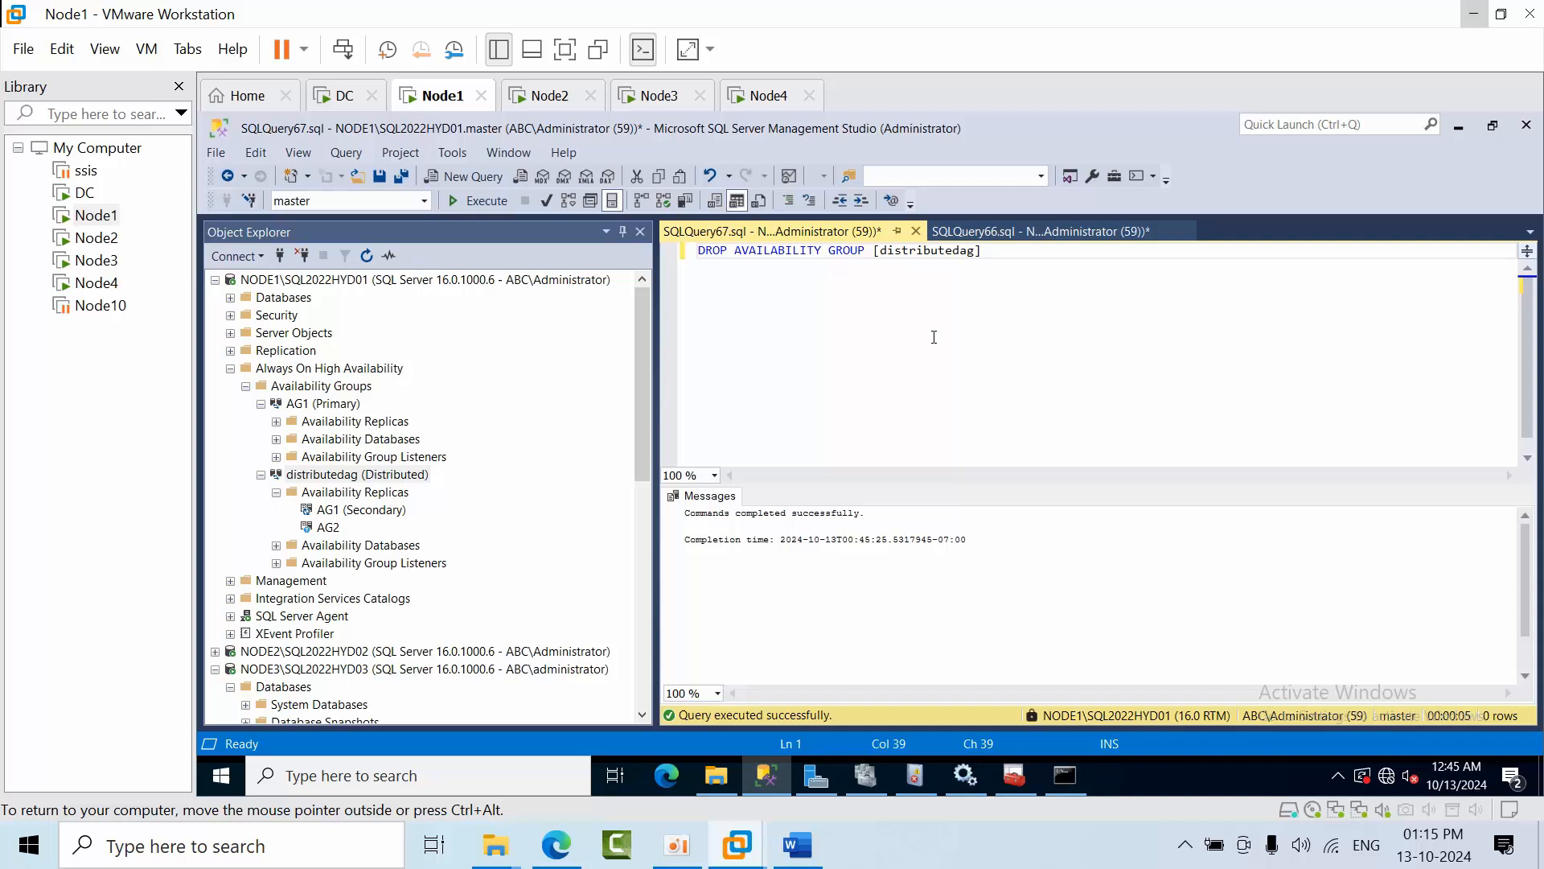
pyautogui.click(423, 280)
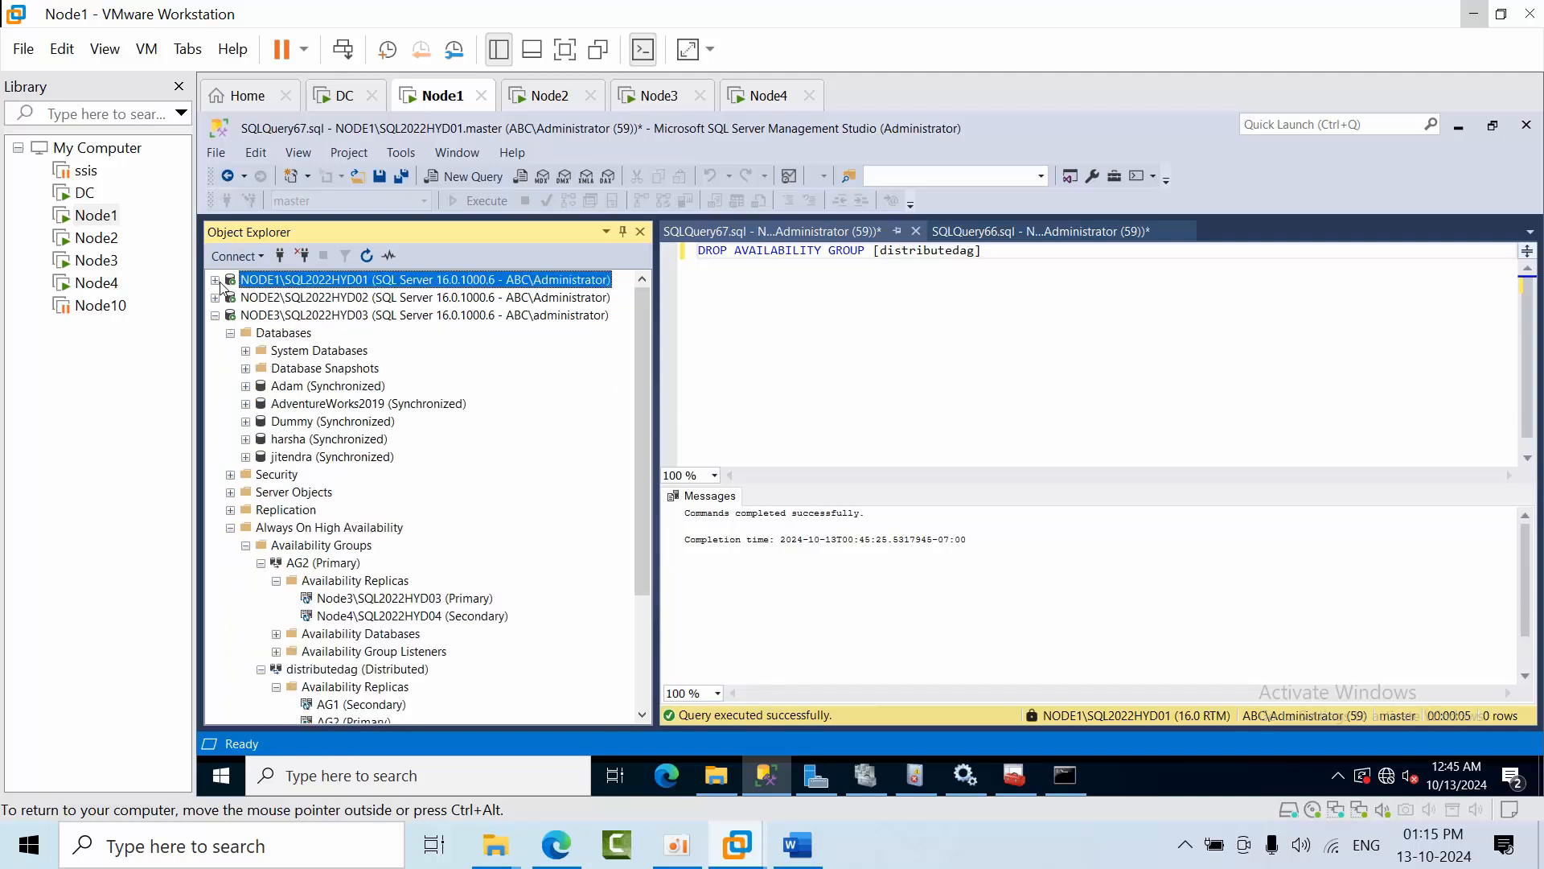
# Select NODE3 and refresh Object Explorer so the dropped group disappears
pyautogui.click(424, 314)
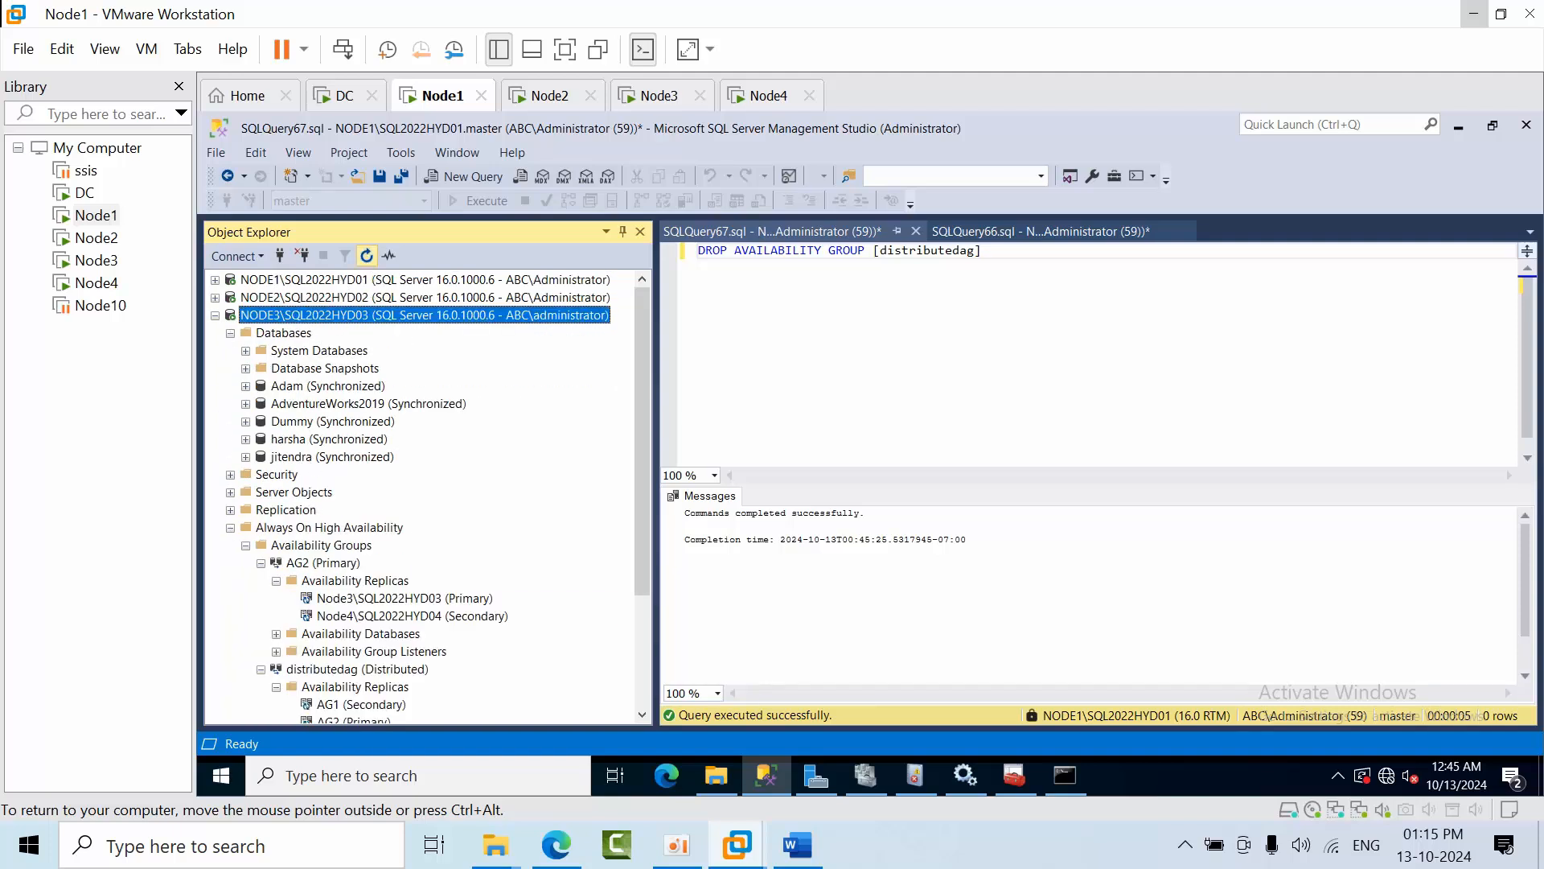
pyautogui.click(367, 256)
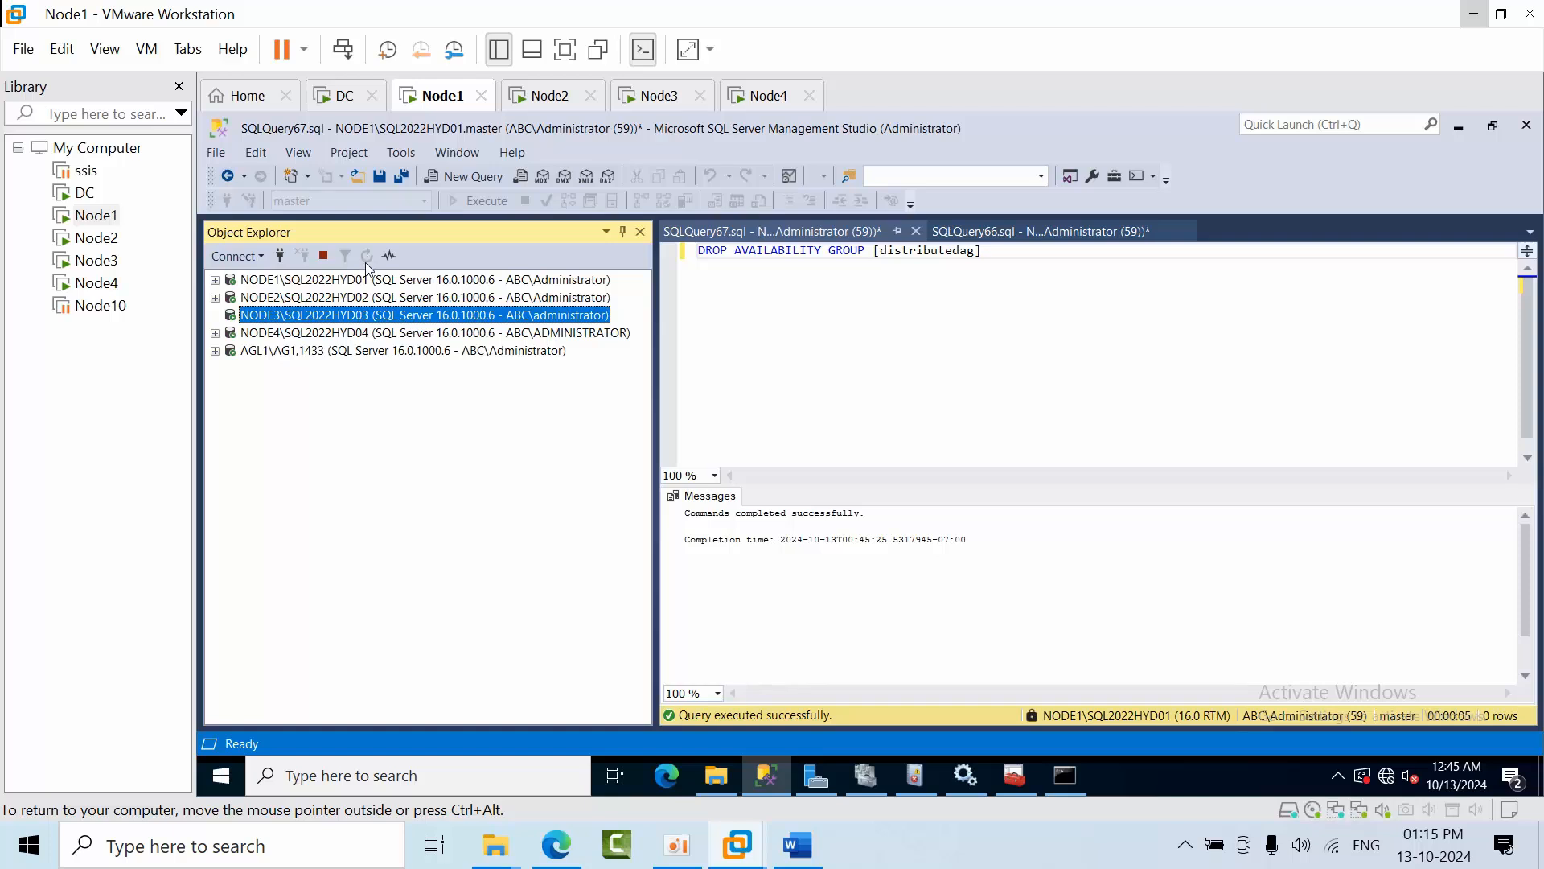